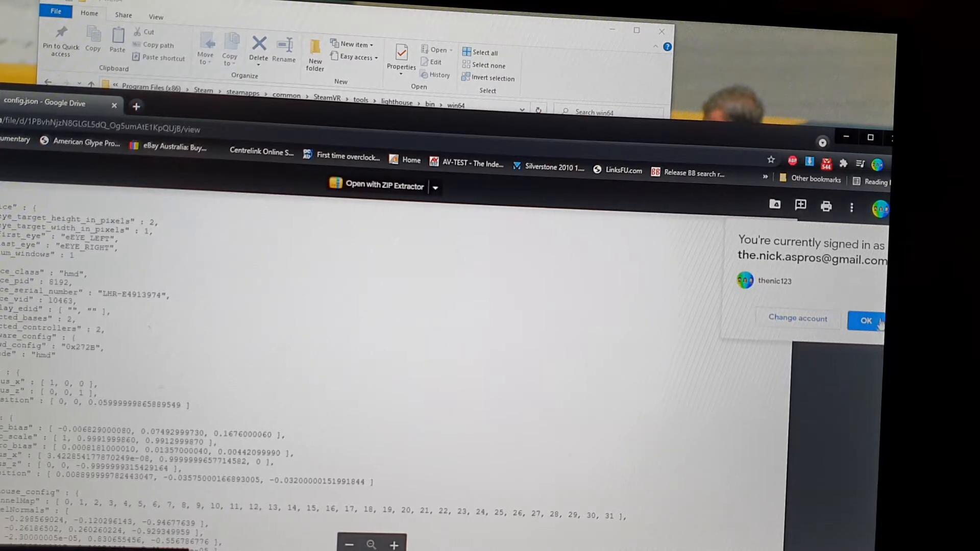
Dismiss the account notice and start downloading config.json from the Drive viewer's More actions menu
left_click(865, 320)
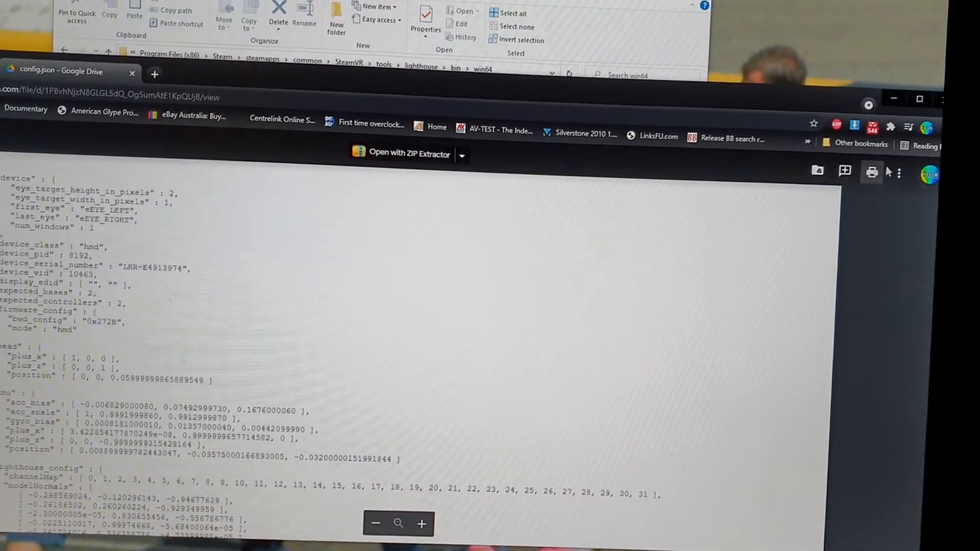
left_click(899, 174)
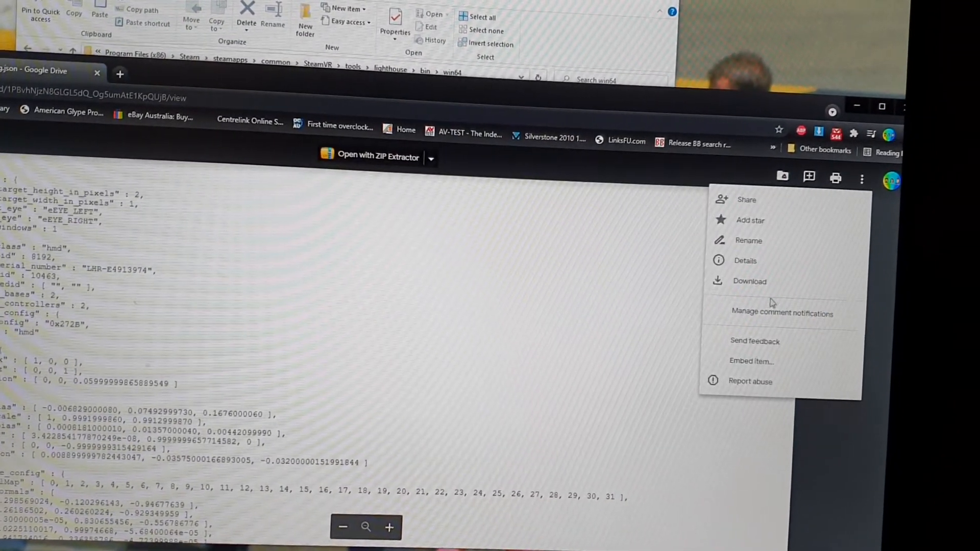
left_click(748, 280)
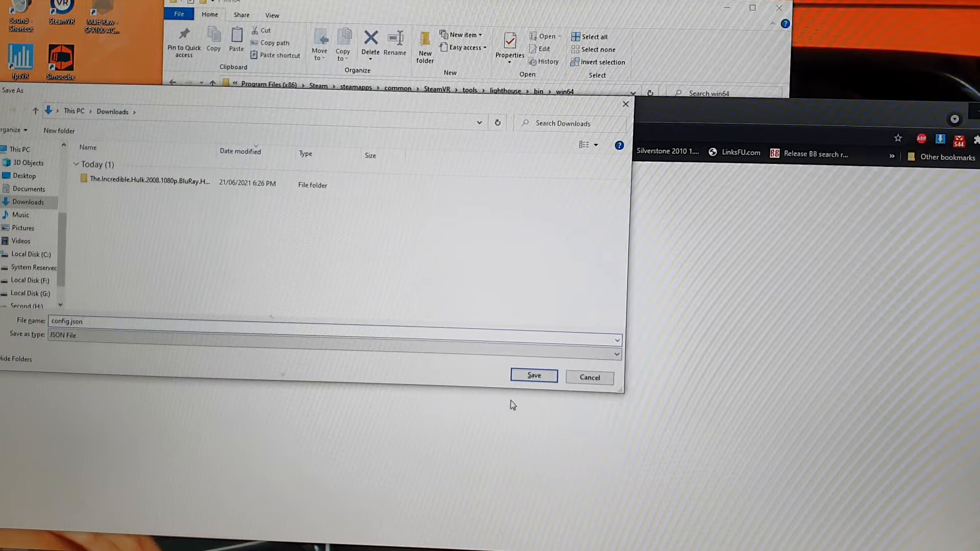
Save config.json to Downloads and show the Downloads folder in a File Explorer window
left_click(533, 376)
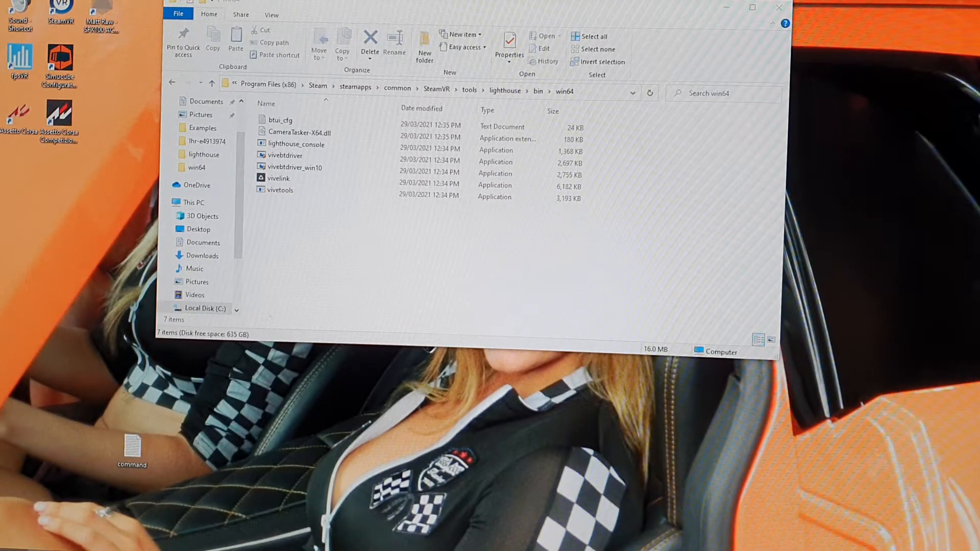
left_click(6, 548)
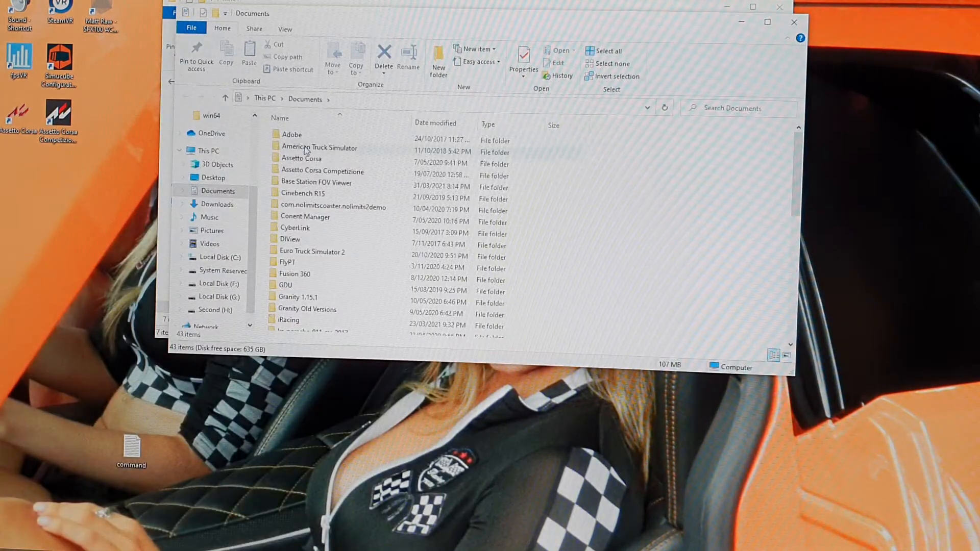
left_click(219, 204)
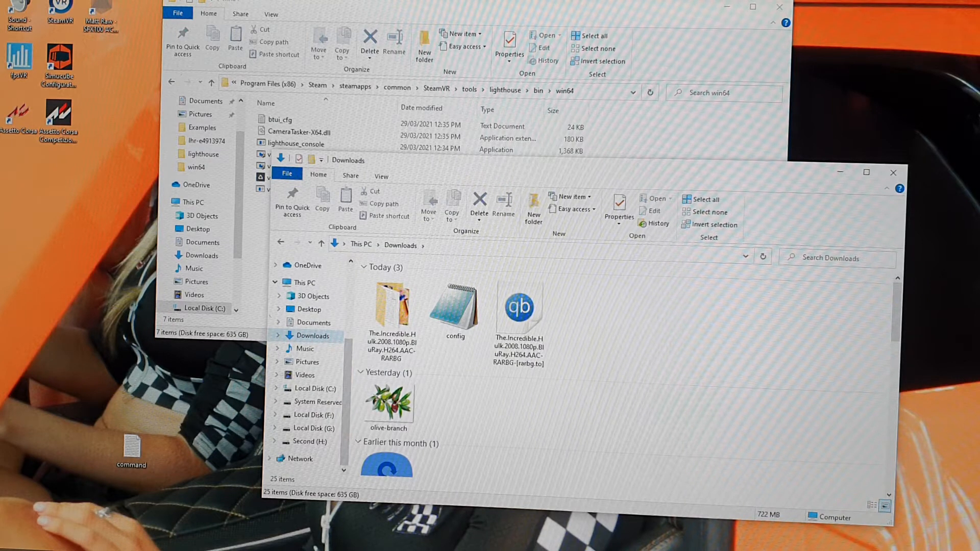
left_click(315, 336)
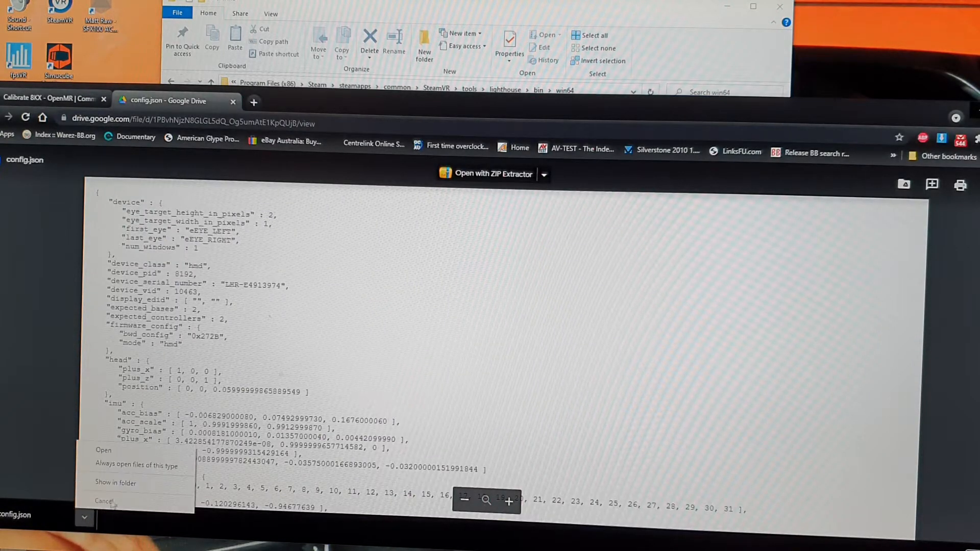
Dismiss Chrome's download options so the Downloads folder with config is back in front
left_click(115, 482)
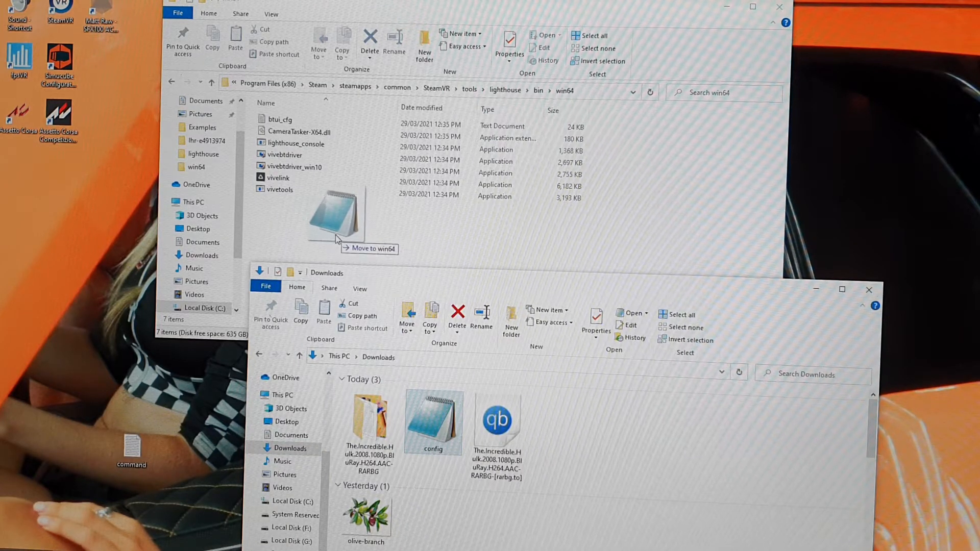
Move config into the win64 folder, rename it config.json, and select lighthouse_console
left_click_drag(433, 422, 338, 222)
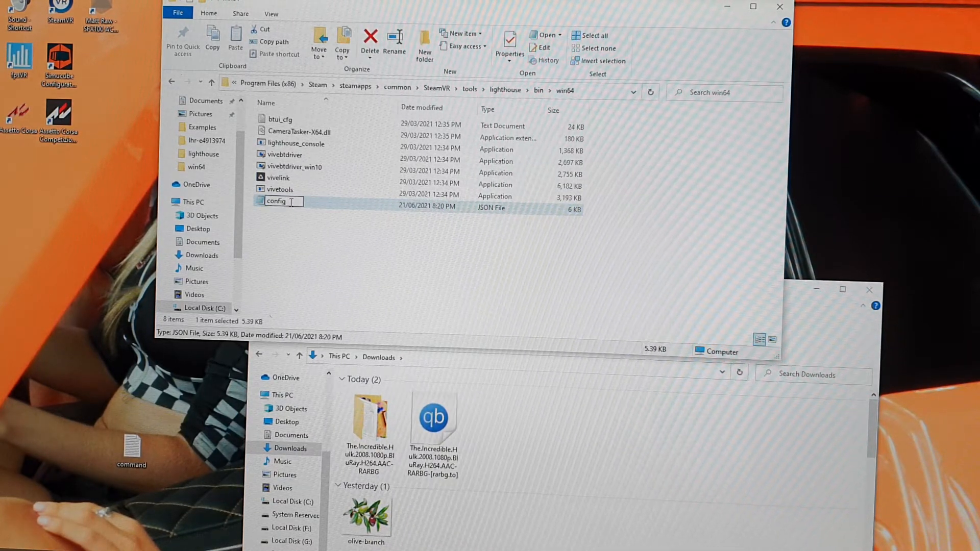
type(".")
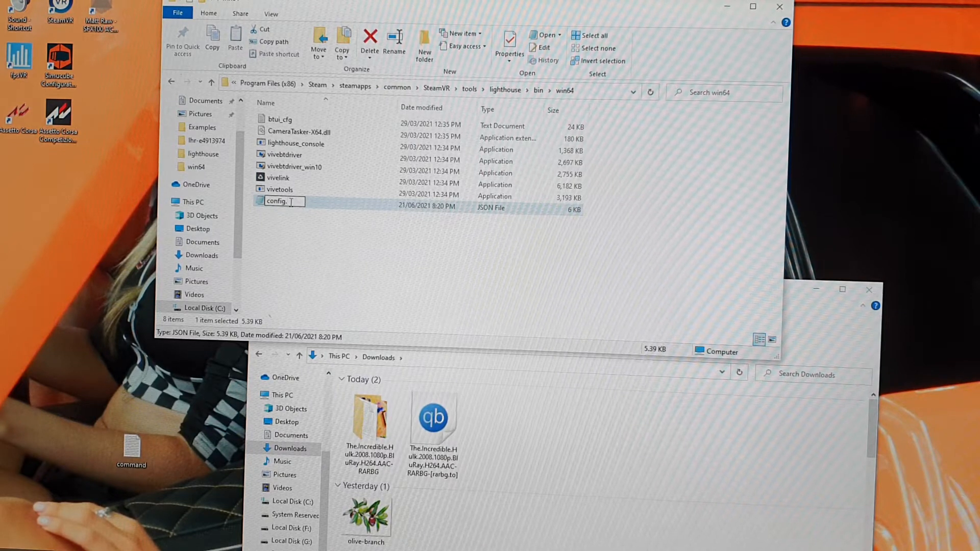
type("json")
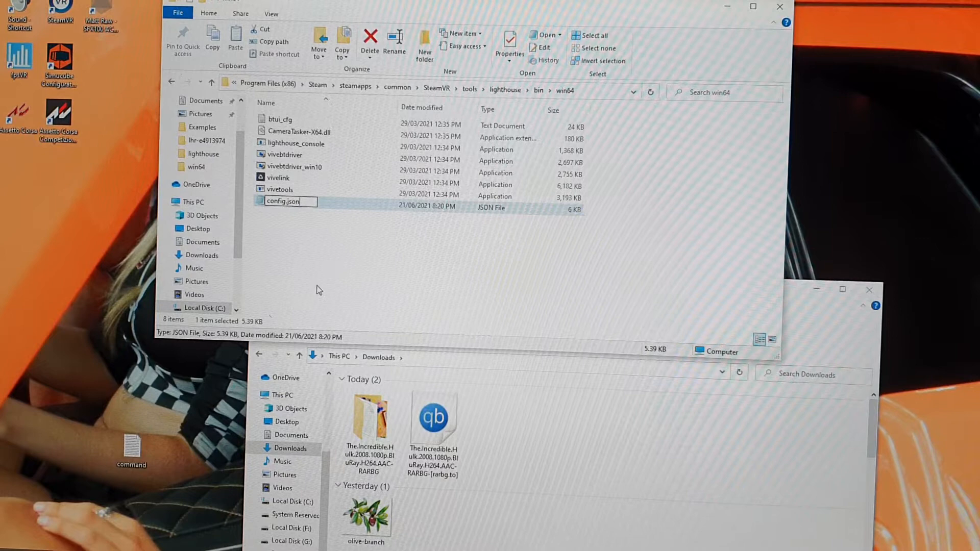
key("enter")
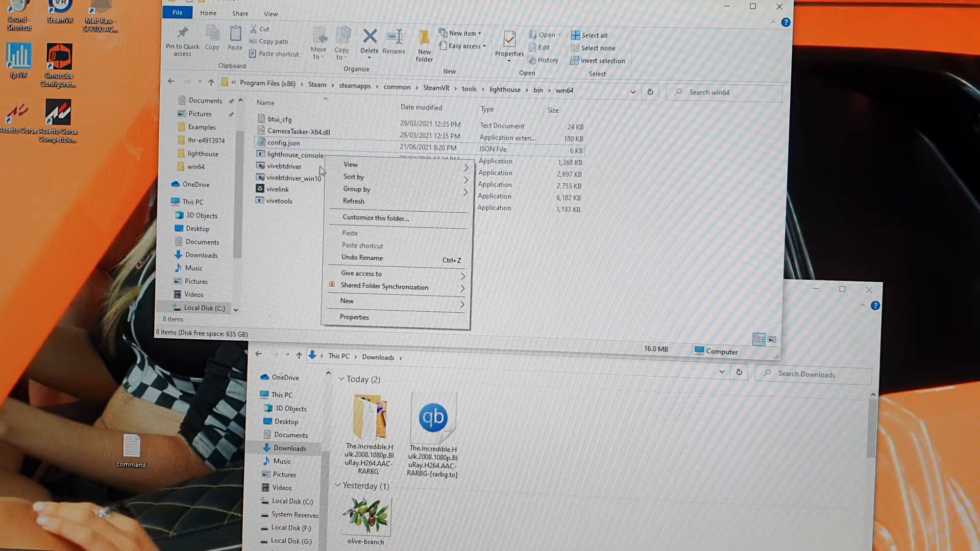
left_click(294, 156)
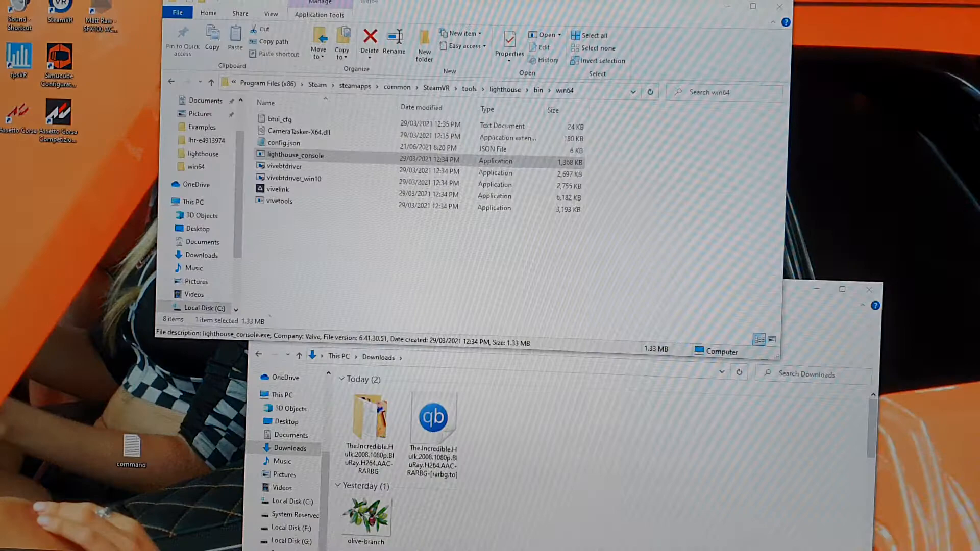
Launch lighthouse_console.exe and enter uploadconfig config.json at its prompt
double_click(294, 154)
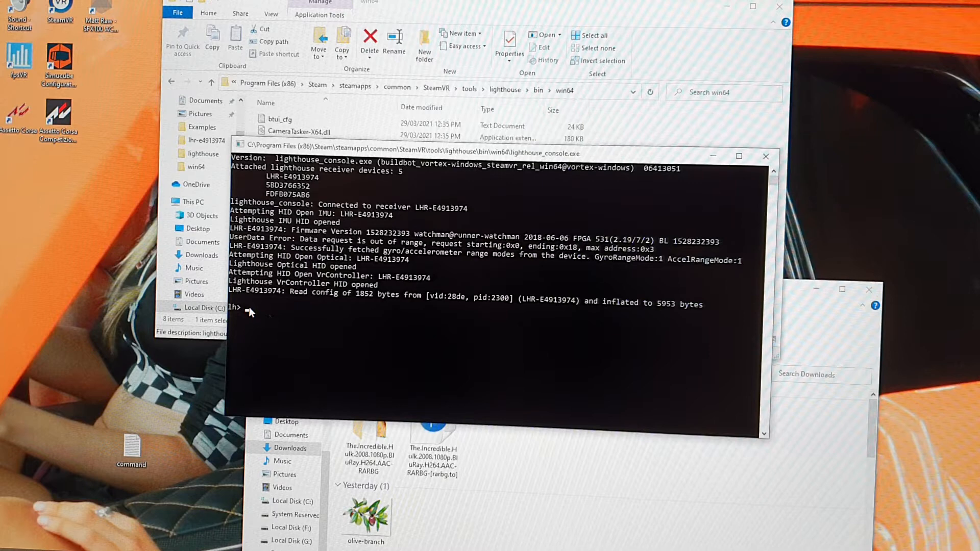
type("uploadconfig config.json")
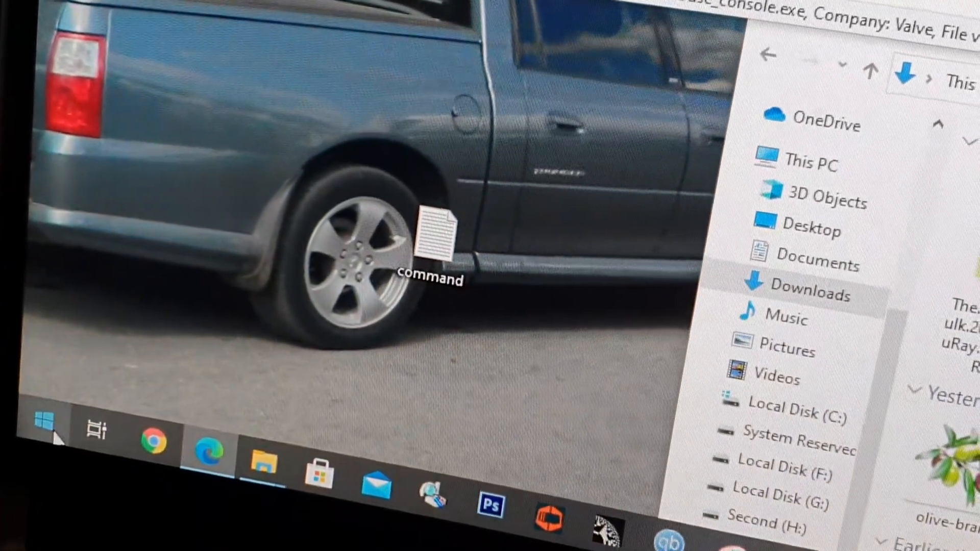
Start Command Prompt as administrator from the Start menu's app list
left_click(41, 418)
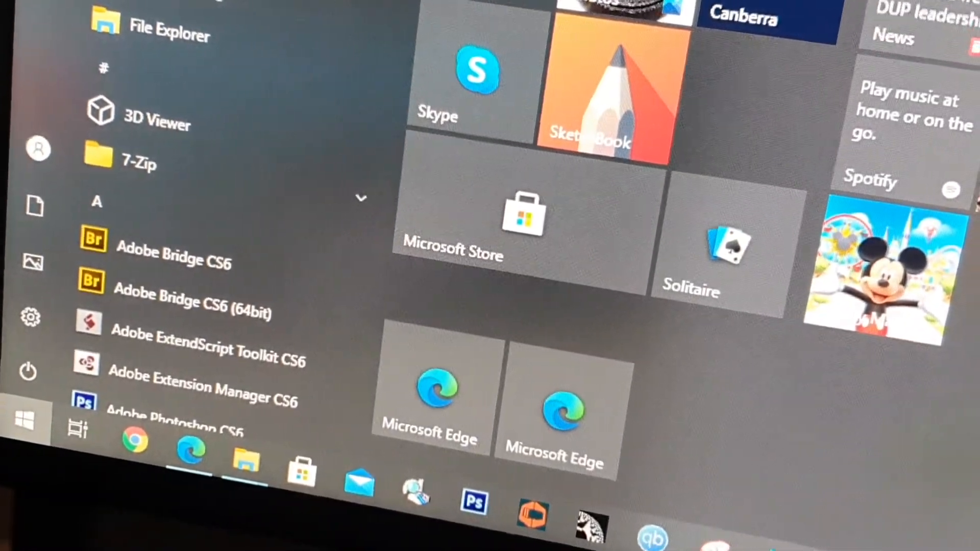
right_click(24, 419)
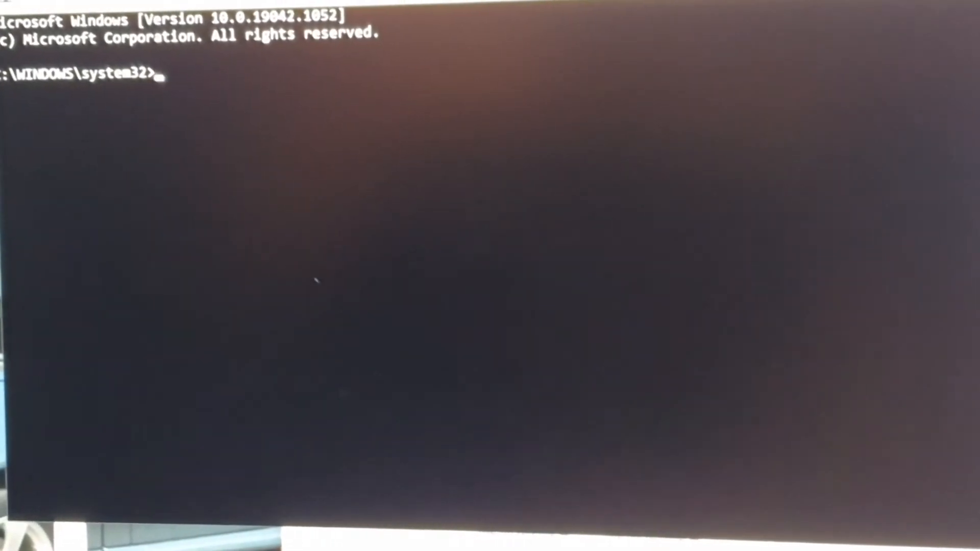
Move up to C:\ with cd.., then attempt cd..C:\ Program Files (x86)\...\lighthouse\bin\win64, which fails on syntax
type("cd..")
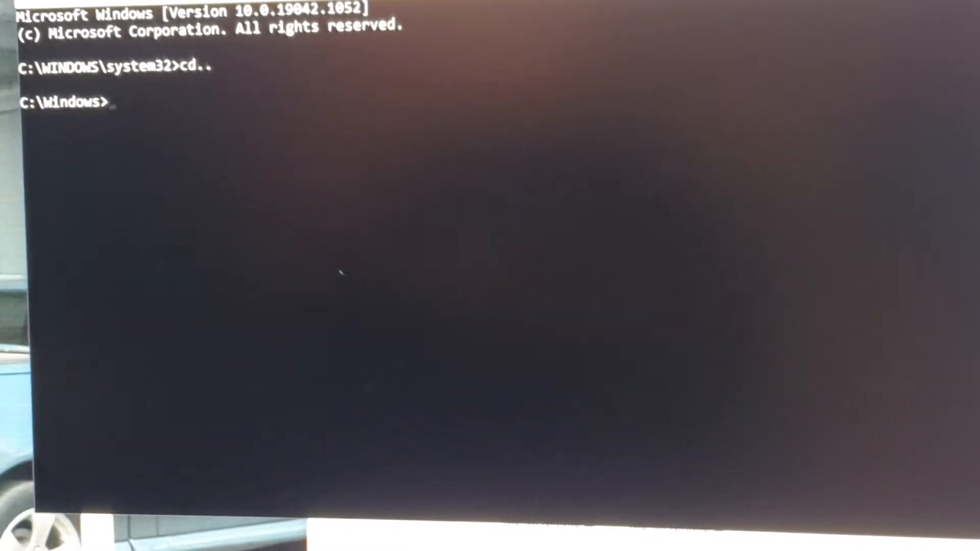
type("cd..C:\\ Program Files (x86)\\Steam\\steamapps\\common\\SteamVR\\tools\\lighthouse\\bin\\win64")
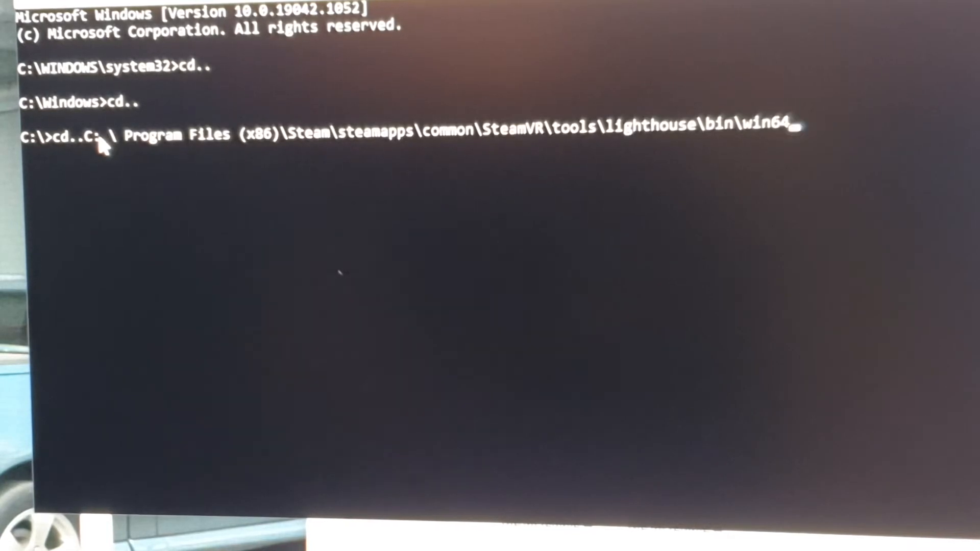
key("enter")
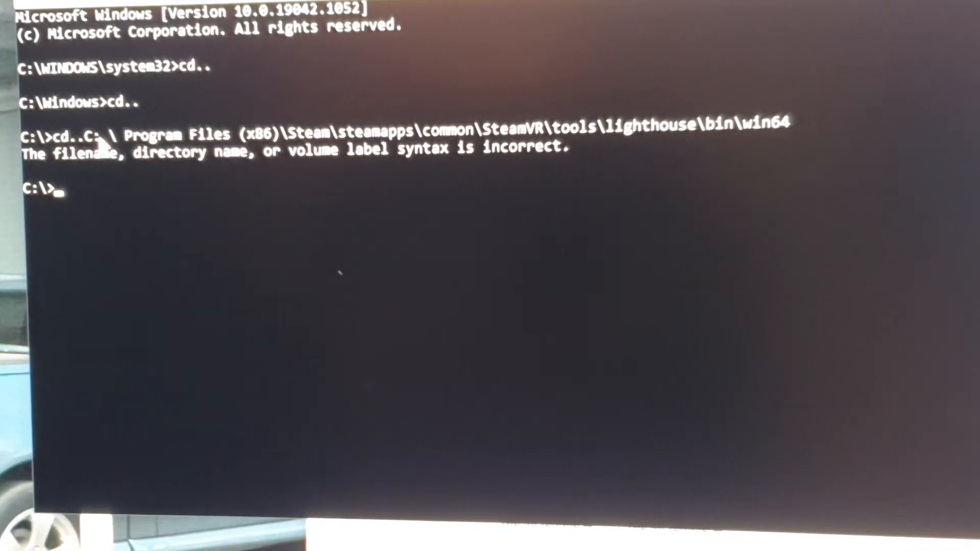
mouse_move(348, 330)
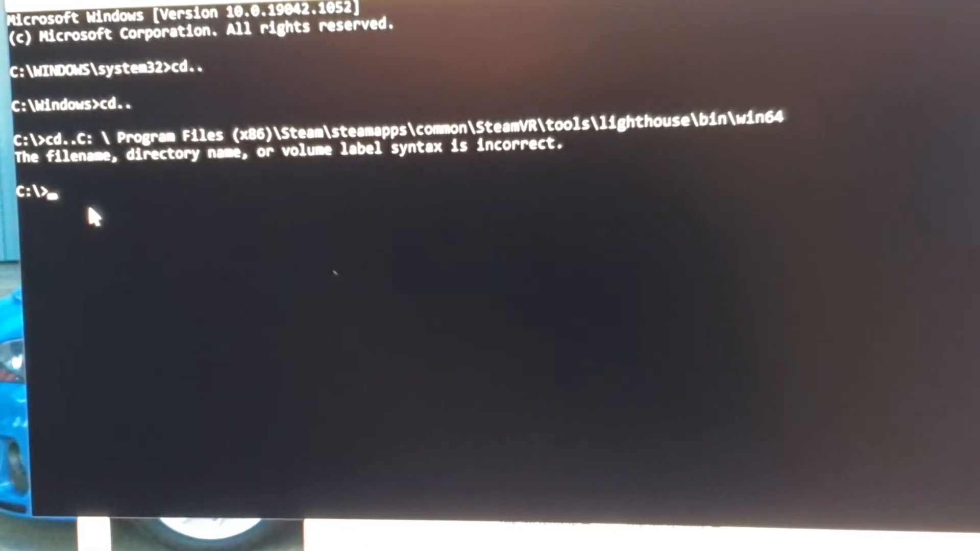
Change directory to C:\Program Files (x86)\Steam\steamapps\common\SteamVR\tools\lighthouse\bin\win64, correcting the stray spaces
type("cd")
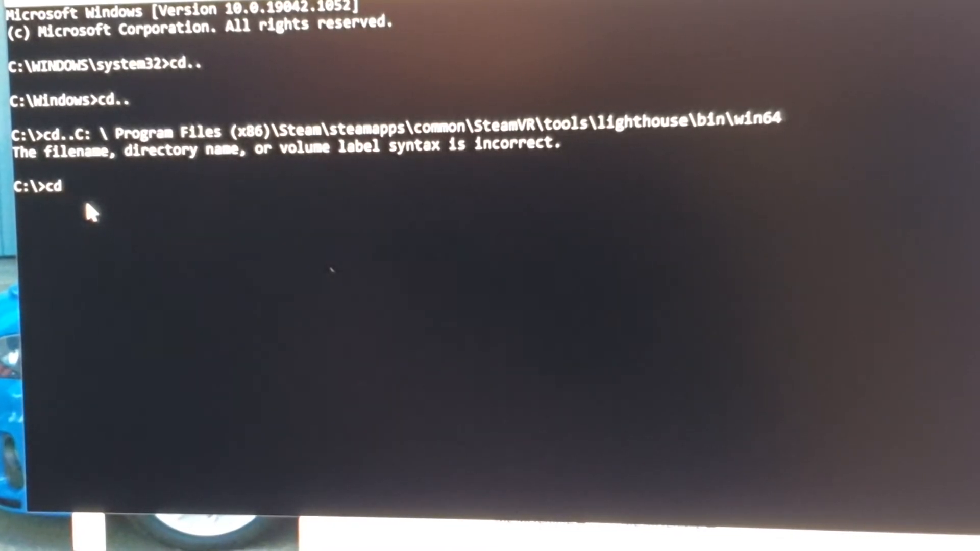
type("C: \\ Program Files (x86)\\Steam\\steamapps\\common\\SteamVR\\tools\\lighthouse\\bin\\win64")
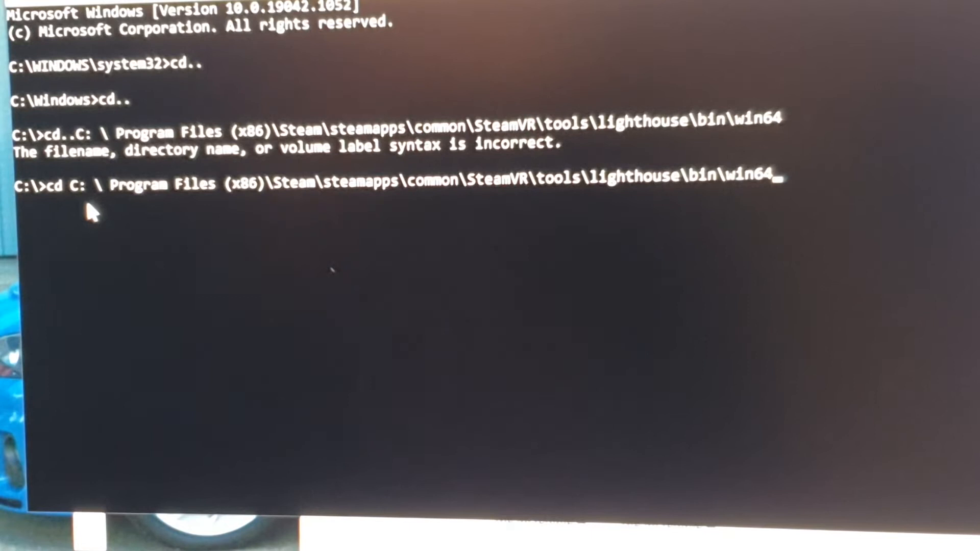
key("enter")
type("cd")
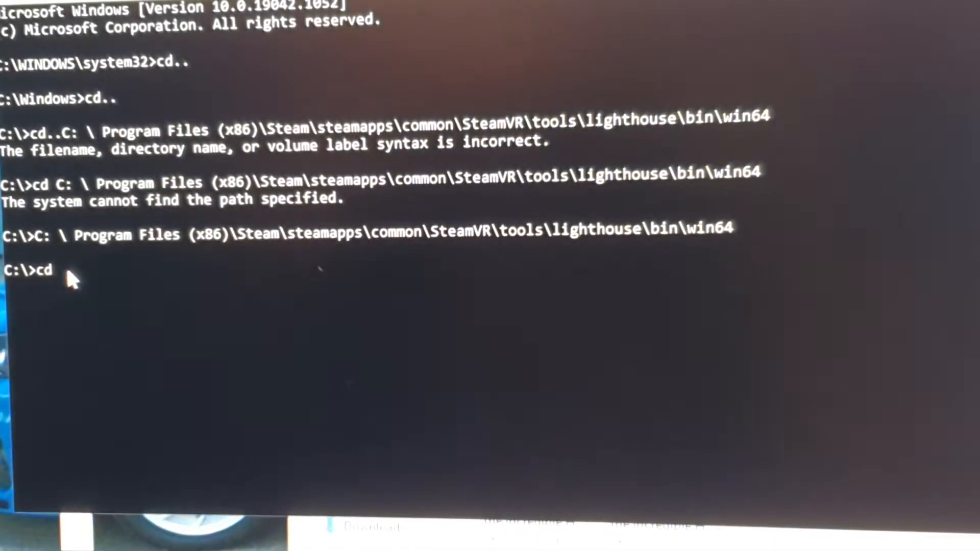
type("C:\\Program Files (x86)\\Steam\\steamapps\\common\\SteamVR\\tools\\lighthouse\\bin\\win64")
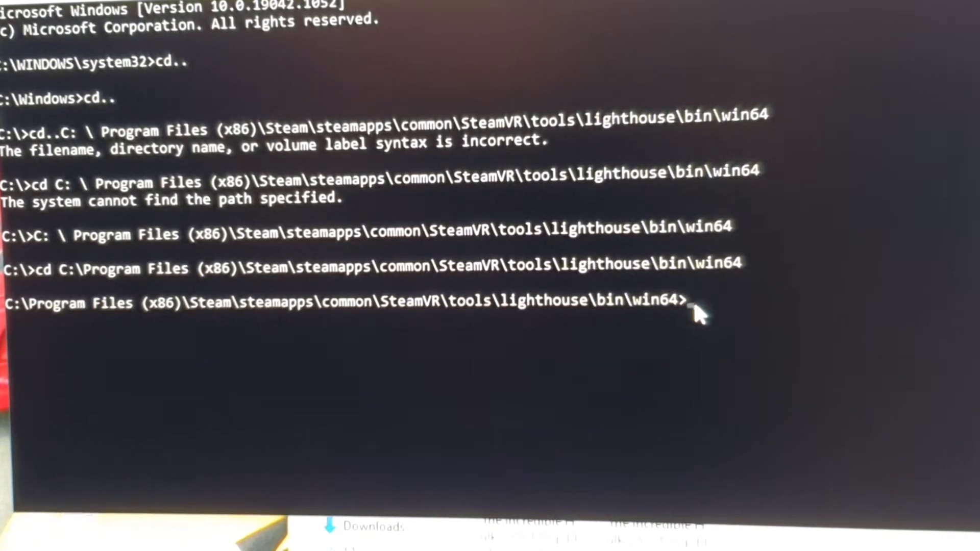
Run lighthouse_console uploadconfig for config.json, which reports it cannot load the file
type("lighthouse_console uploadconfig.json")
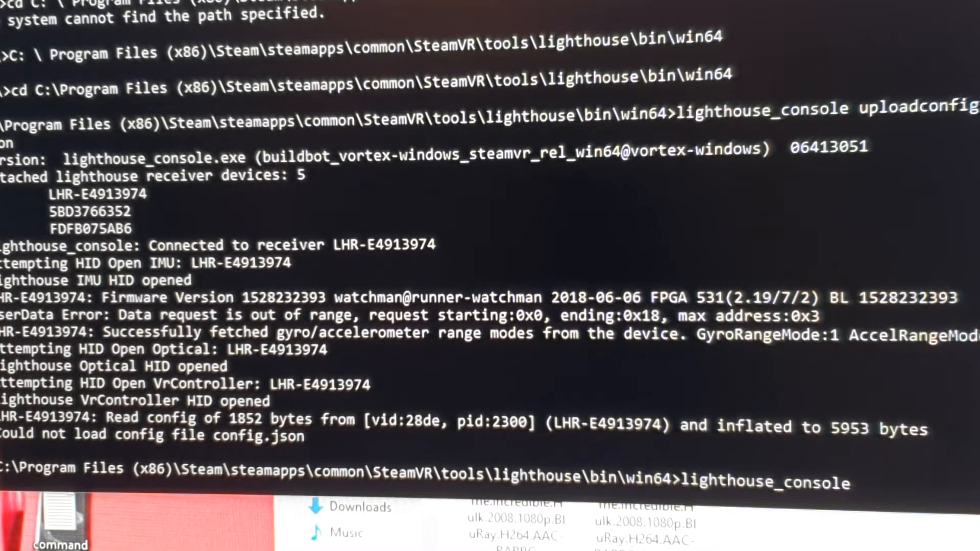
mouse_move(925, 484)
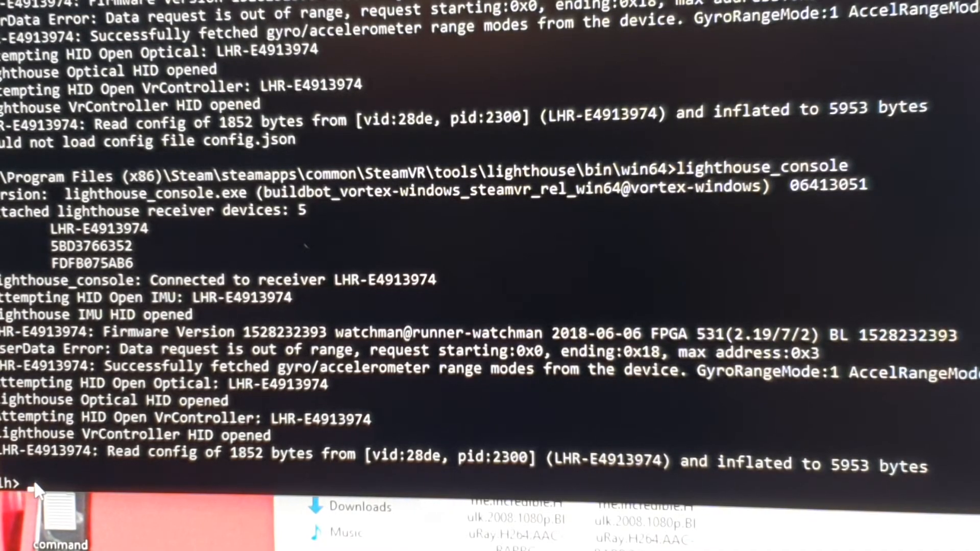
Enter uploadconfig config.json twice at the lighthouse_console prompt; both report the config could not be loaded
type("uploadconfig config.json")
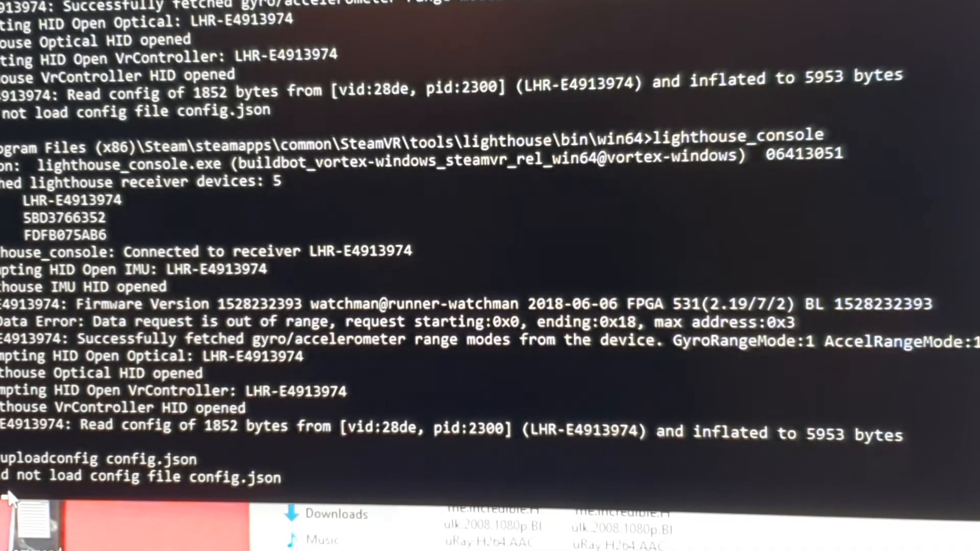
type("uploa")
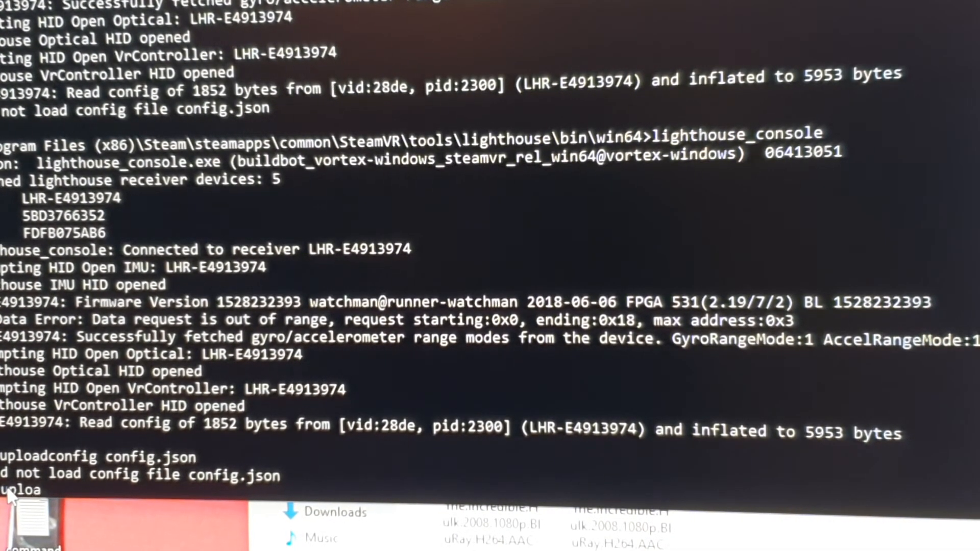
type("d")
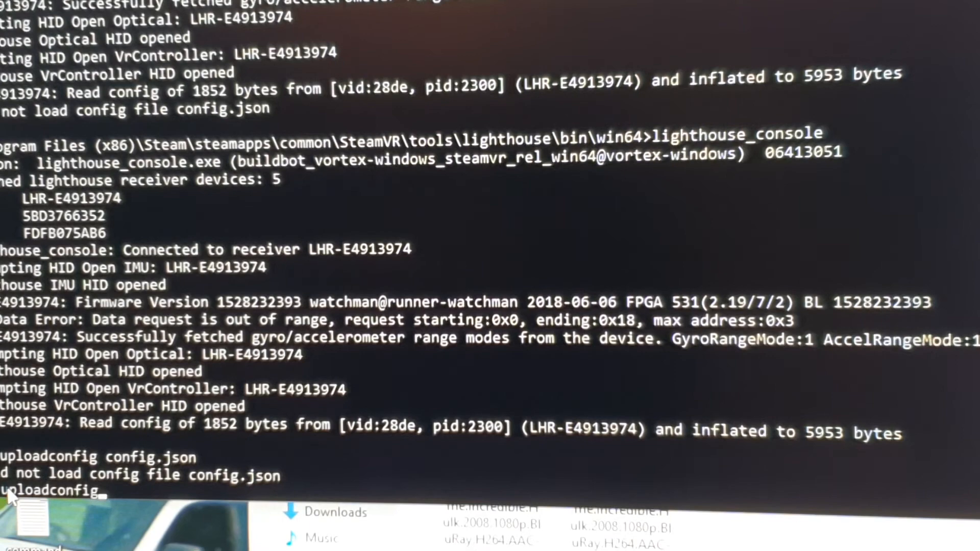
type("con")
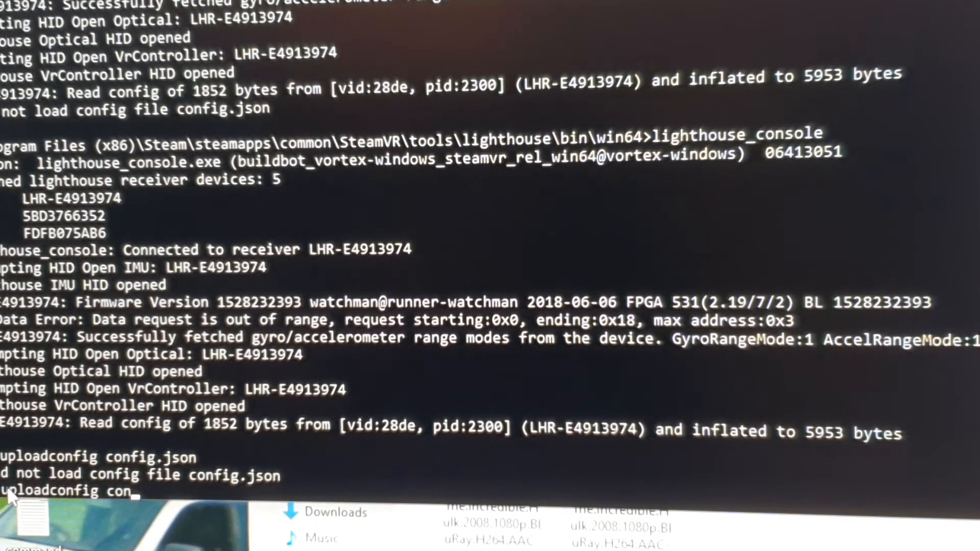
type("fig")
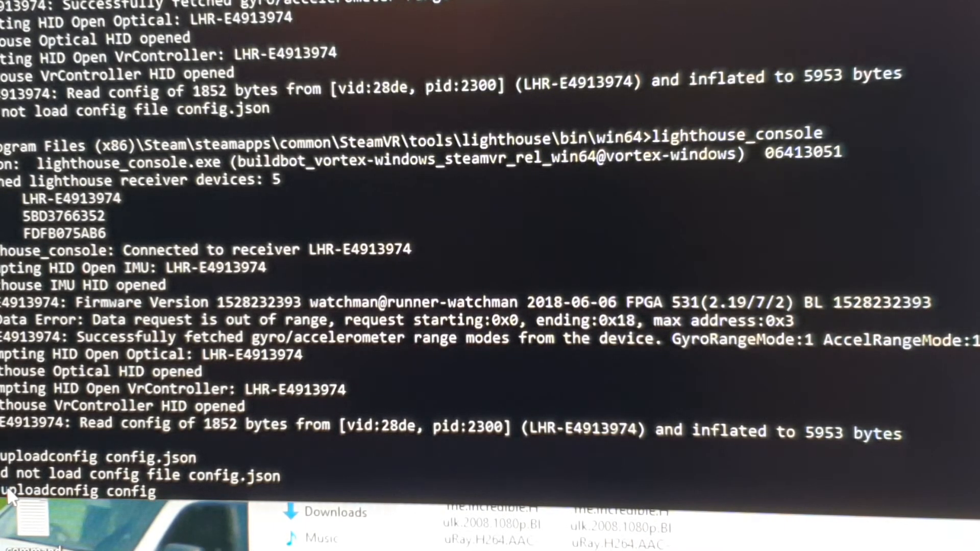
type(".json")
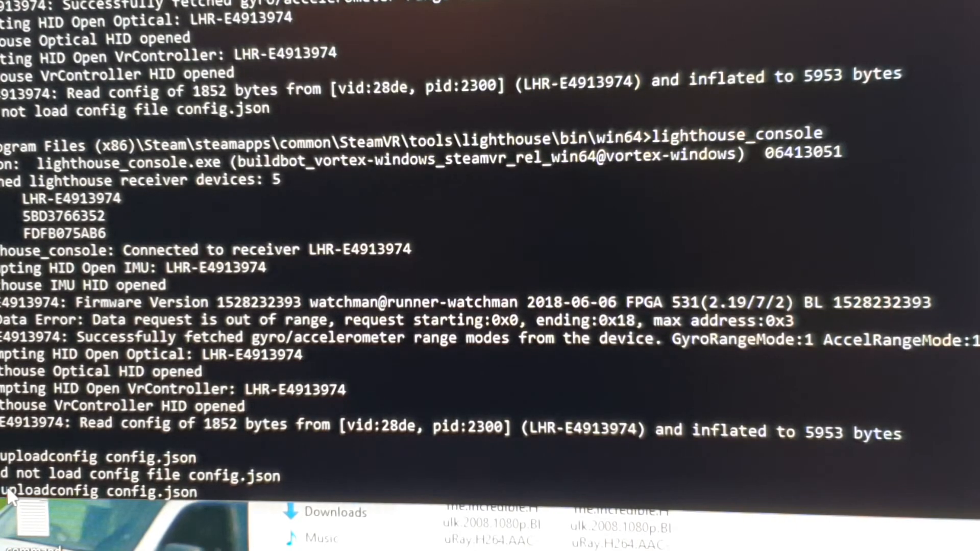
scroll("down", 3)
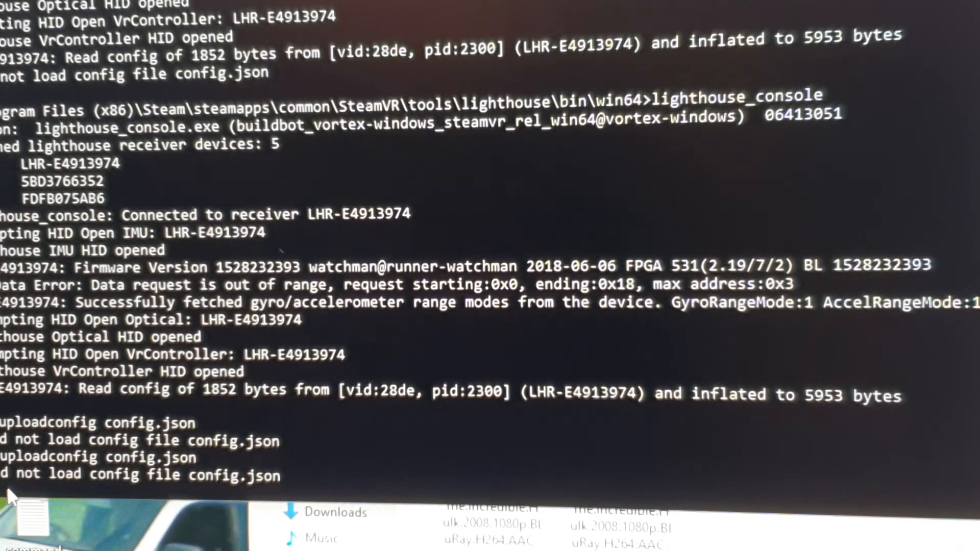